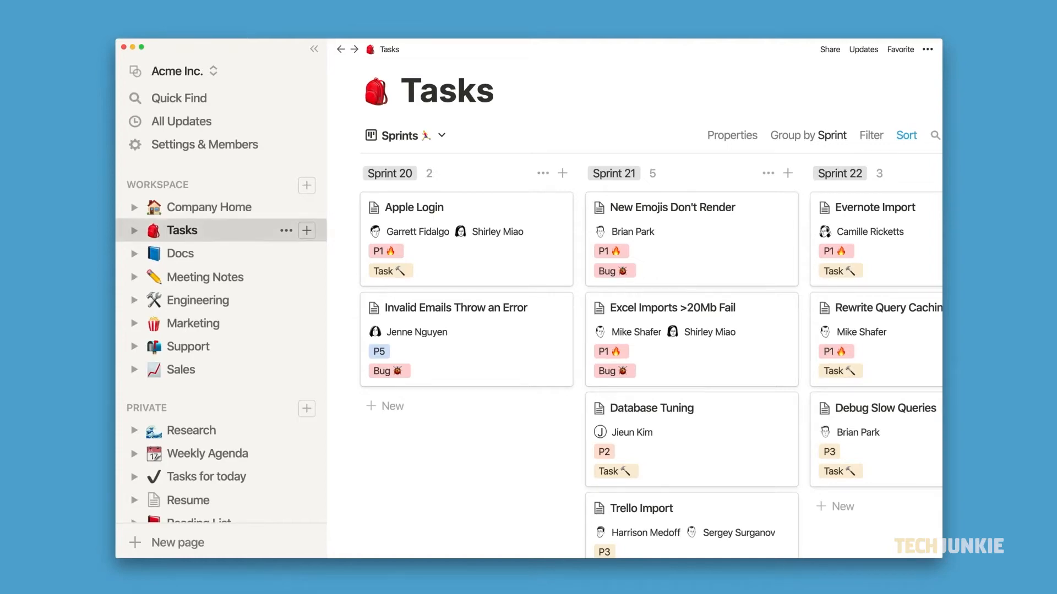
- Tour the Sales, Marketing and Tasks pages (Calendar view), then land on Getting Started
click(181, 369)
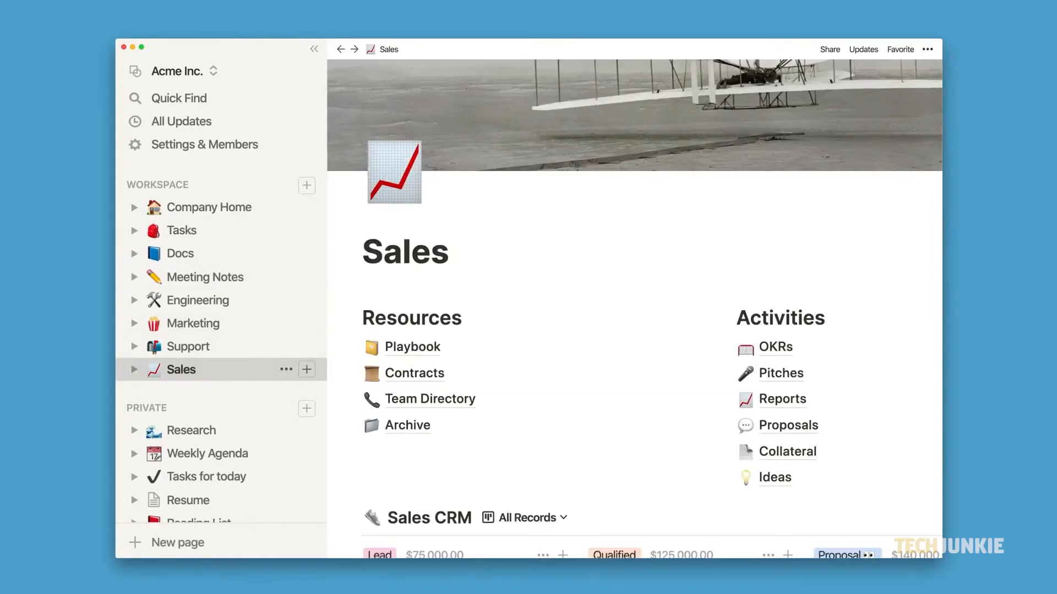
click(194, 323)
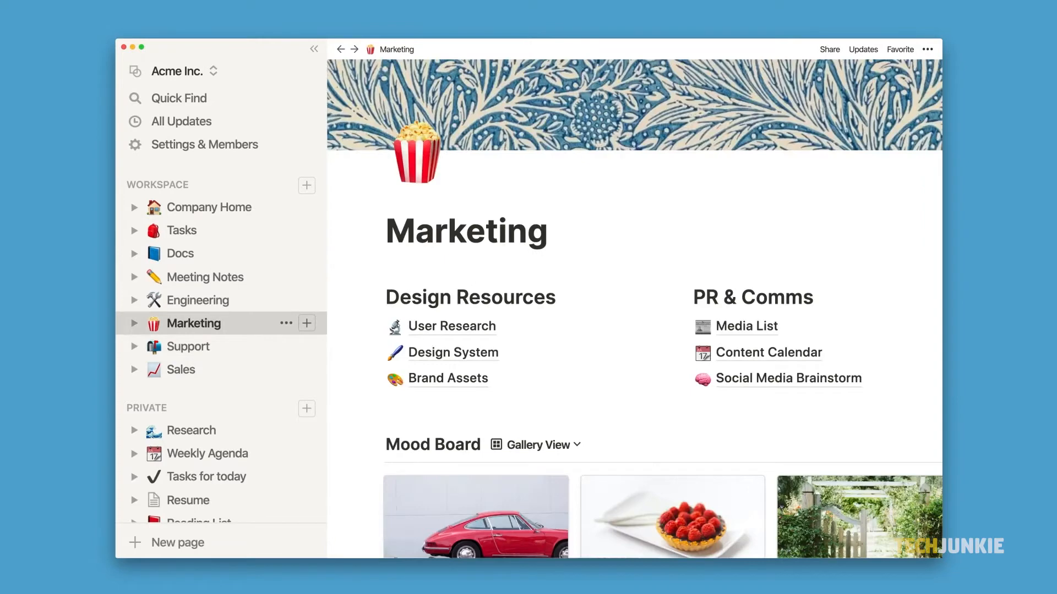
click(198, 299)
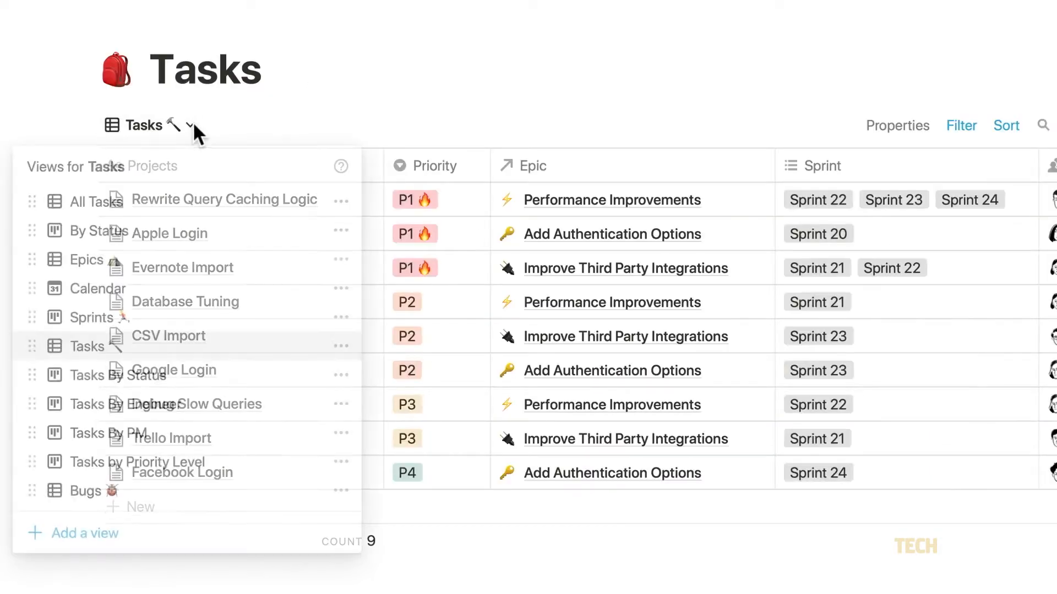
click(97, 288)
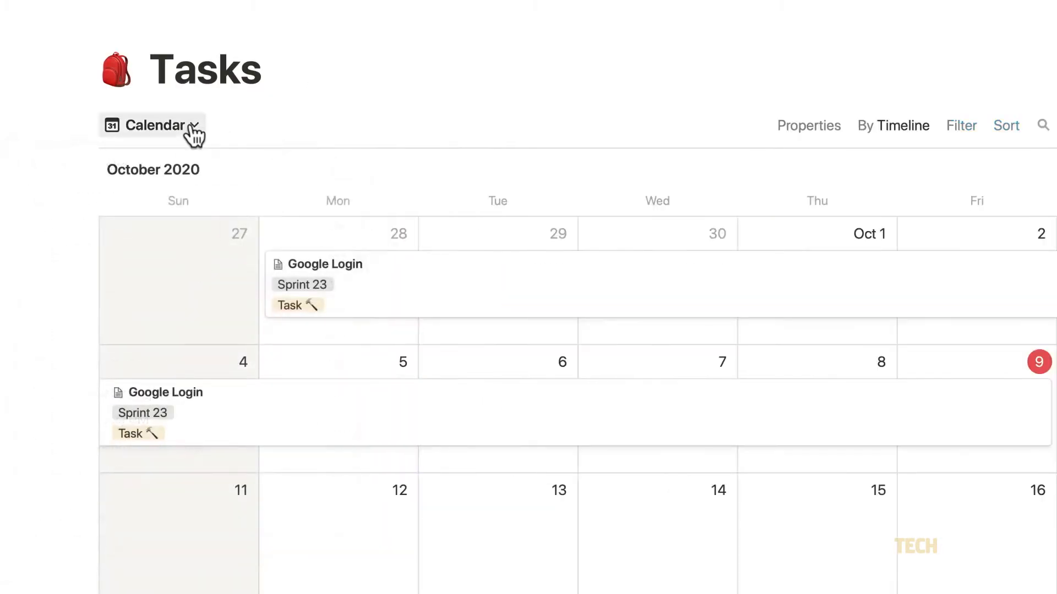
click(151, 126)
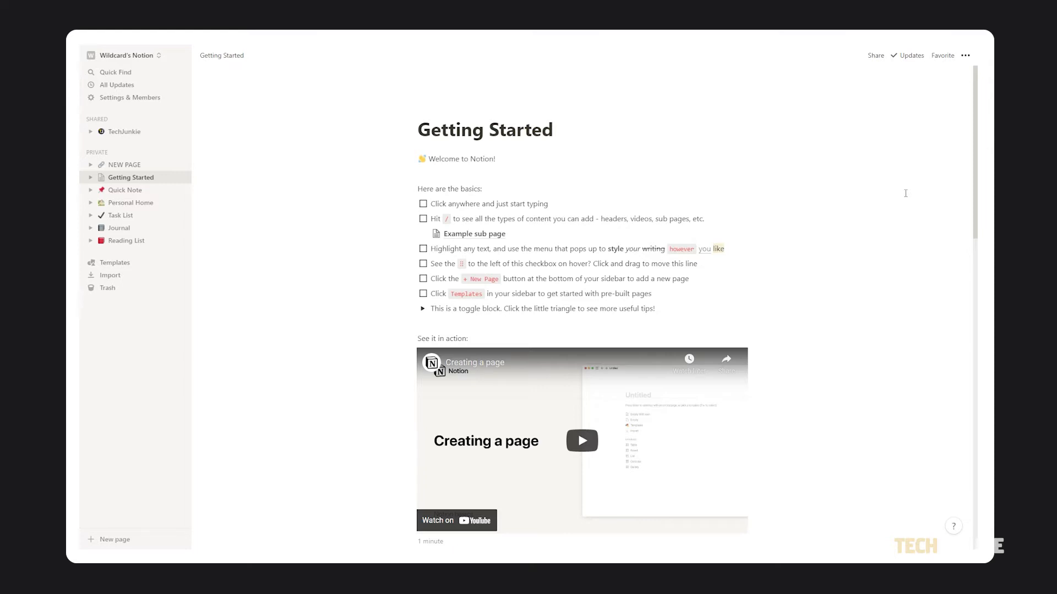
mouse_move(771, 224)
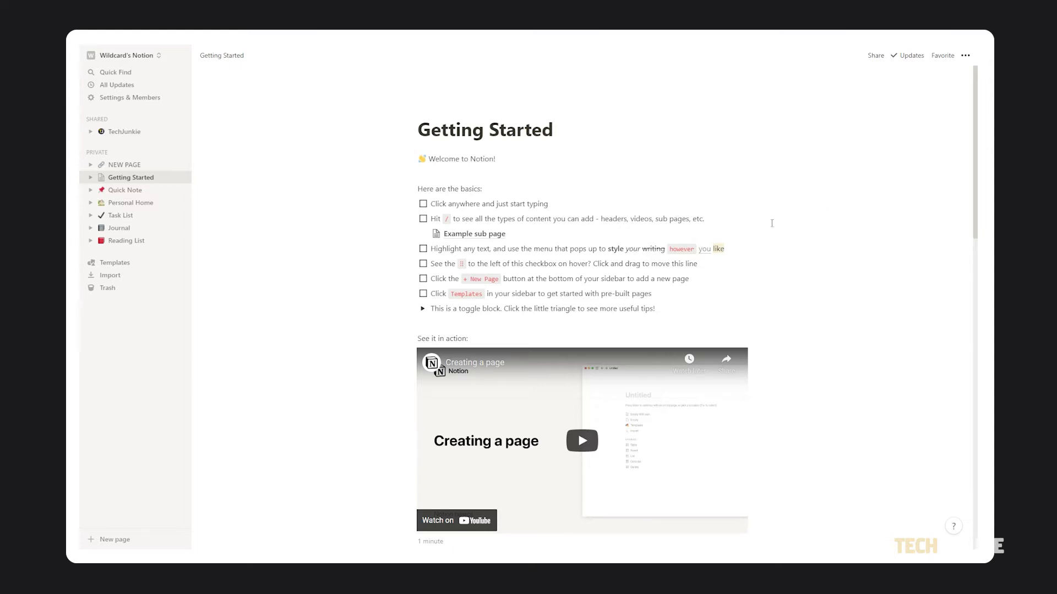
- Bring up the action menu for the TechJunkie page's subpage block to copy its link
click(124, 131)
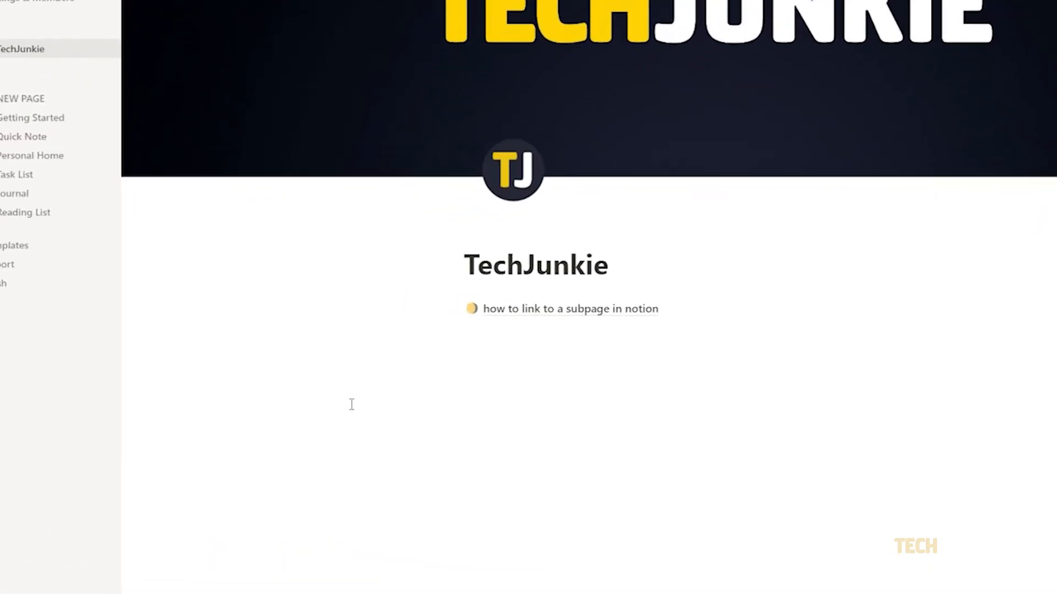
mouse_move(462, 314)
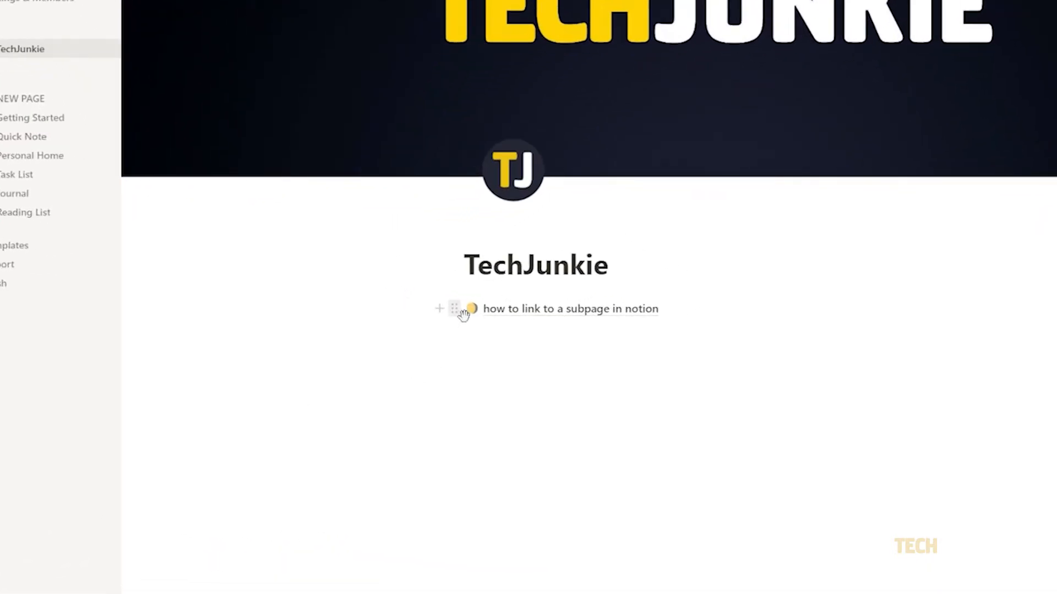
click(454, 308)
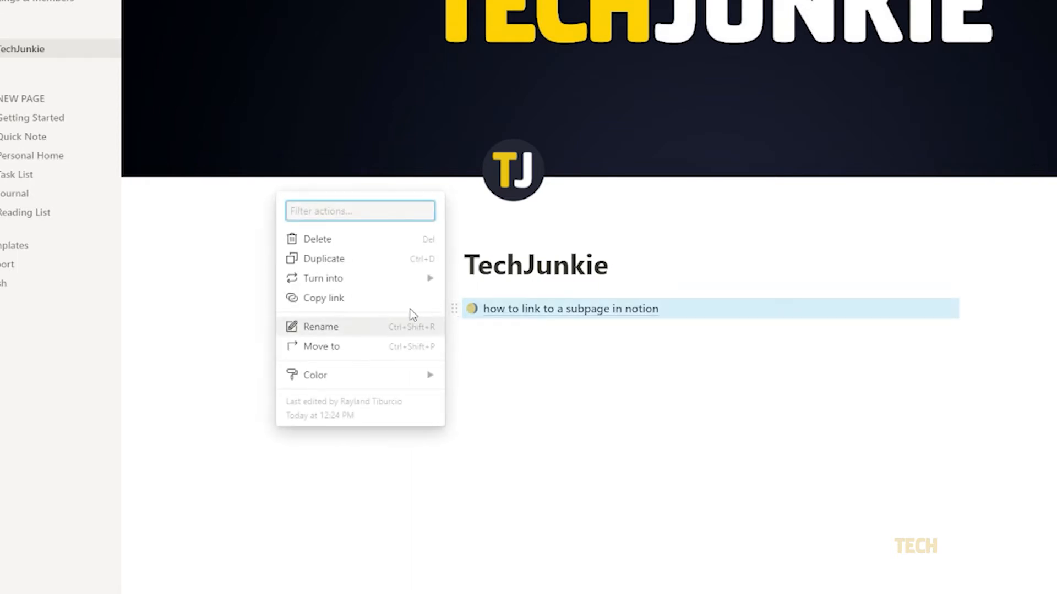
mouse_move(410, 298)
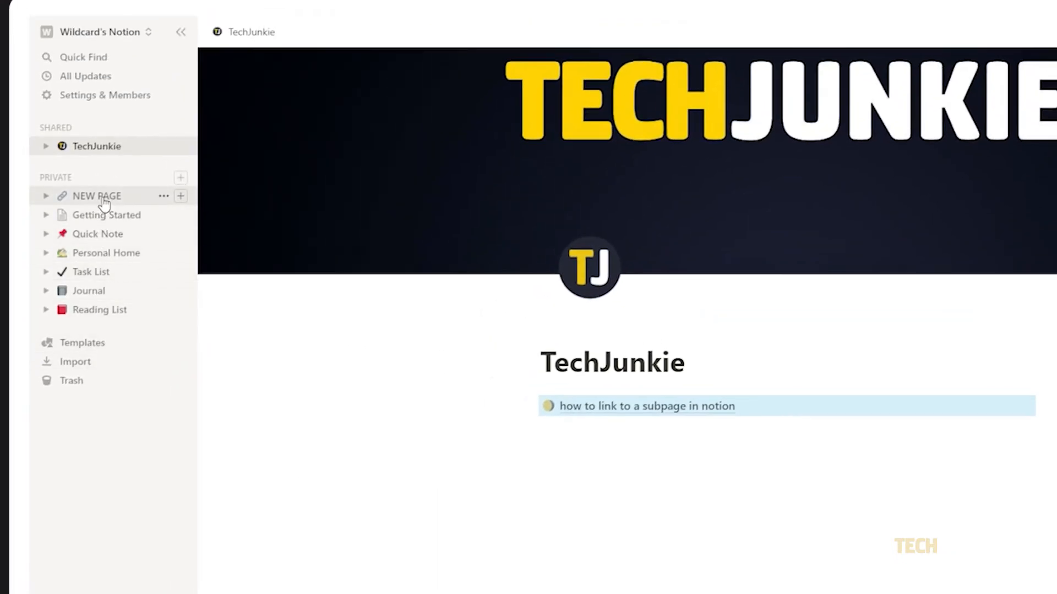
- On NEW PAGE, start a /mention page mention and paste the how-to-link-to-a-subpage URL
click(95, 196)
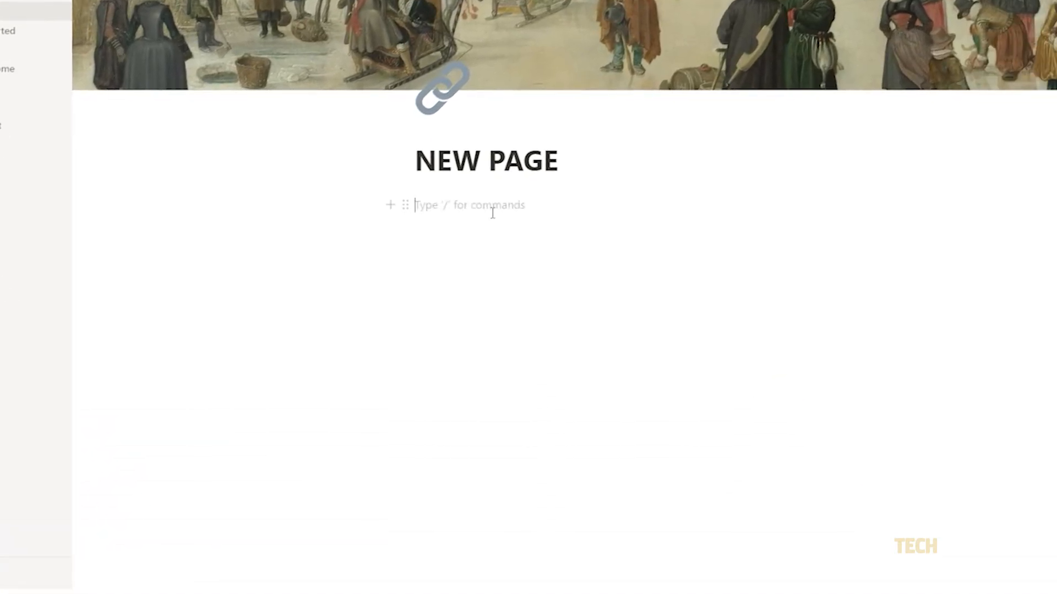
text(/m)
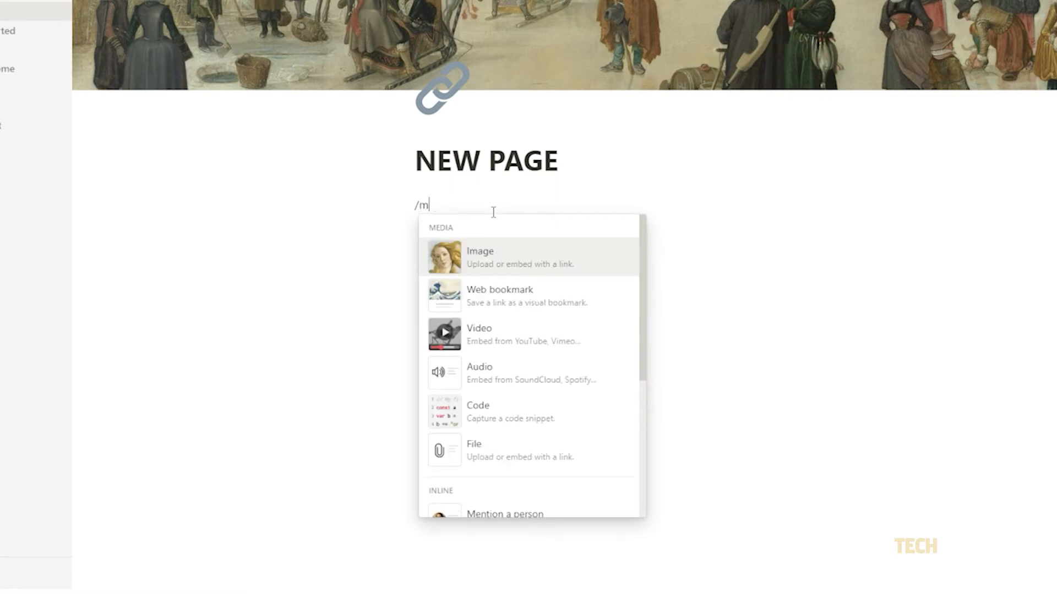
text(ention)
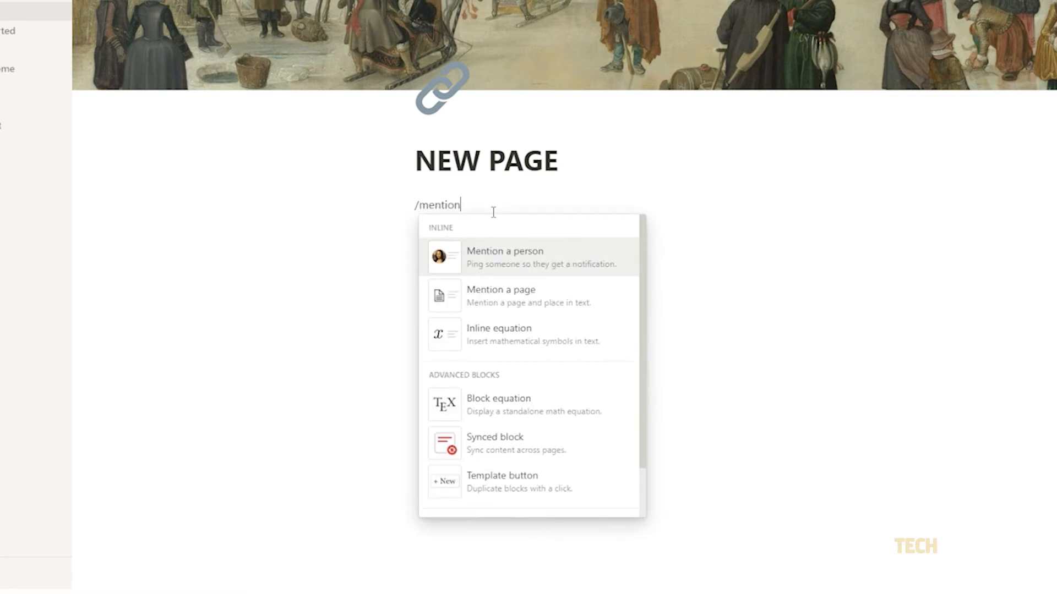
click(500, 296)
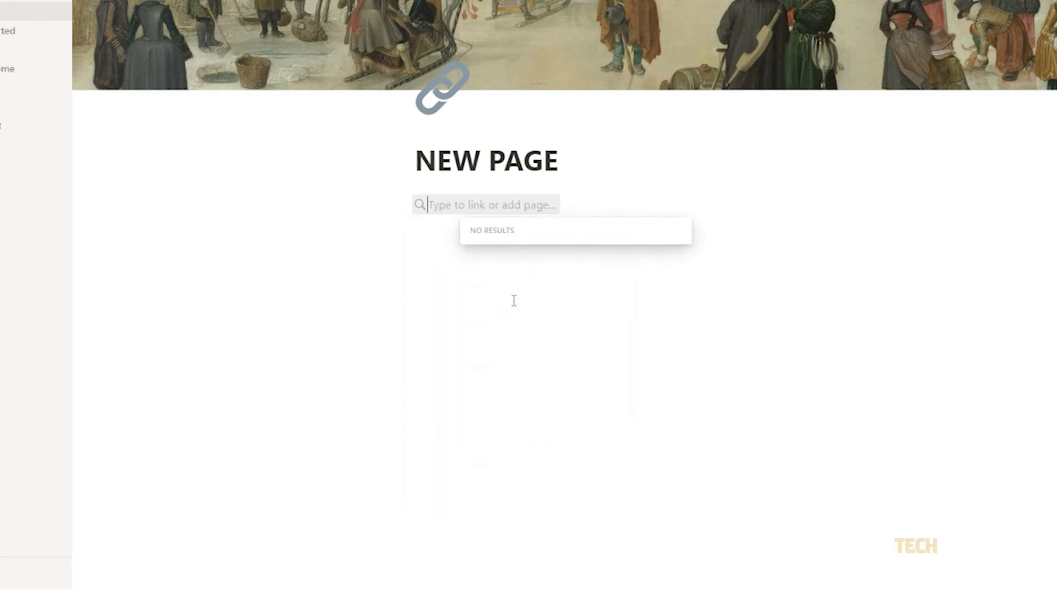
text(https://www.notion.so/wildcard1016/how-to-link-to-a-subpage-in-notion-4b15791)
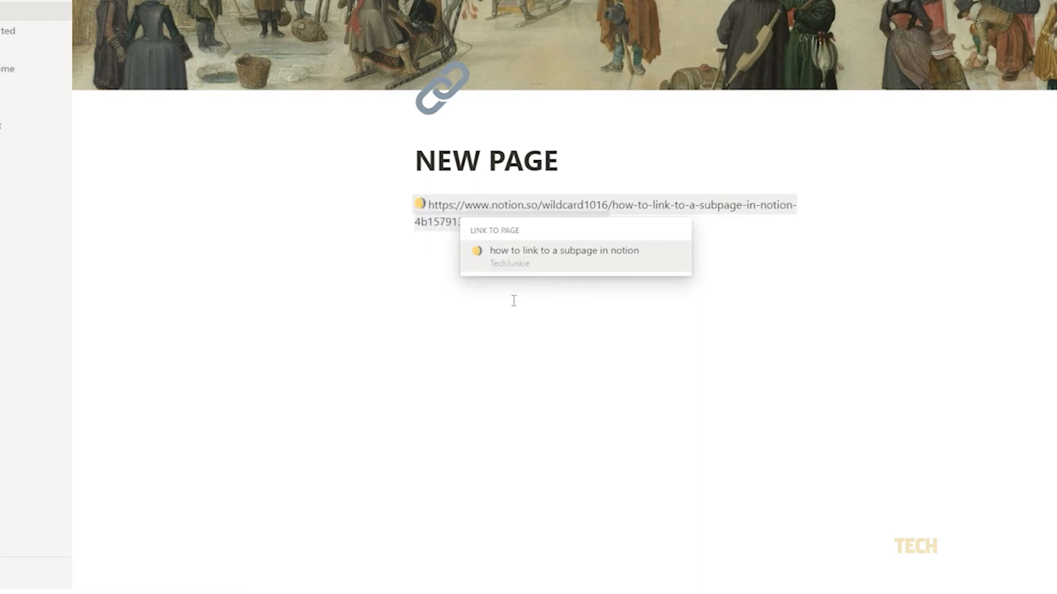
mouse_move(539, 256)
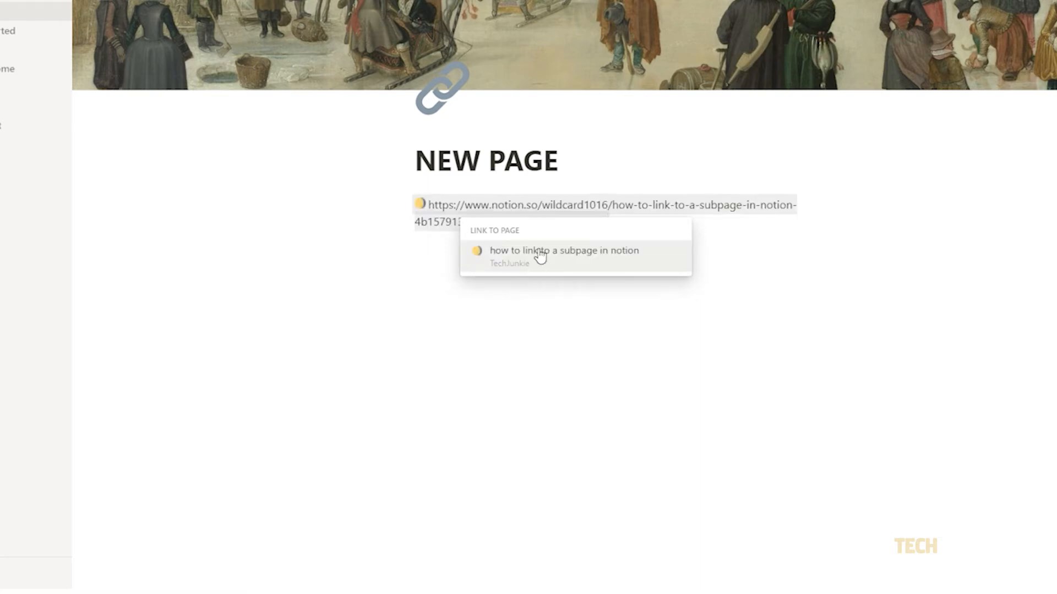
- Pick the suggested subpage under LINK TO PAGE as the mention target
click(562, 250)
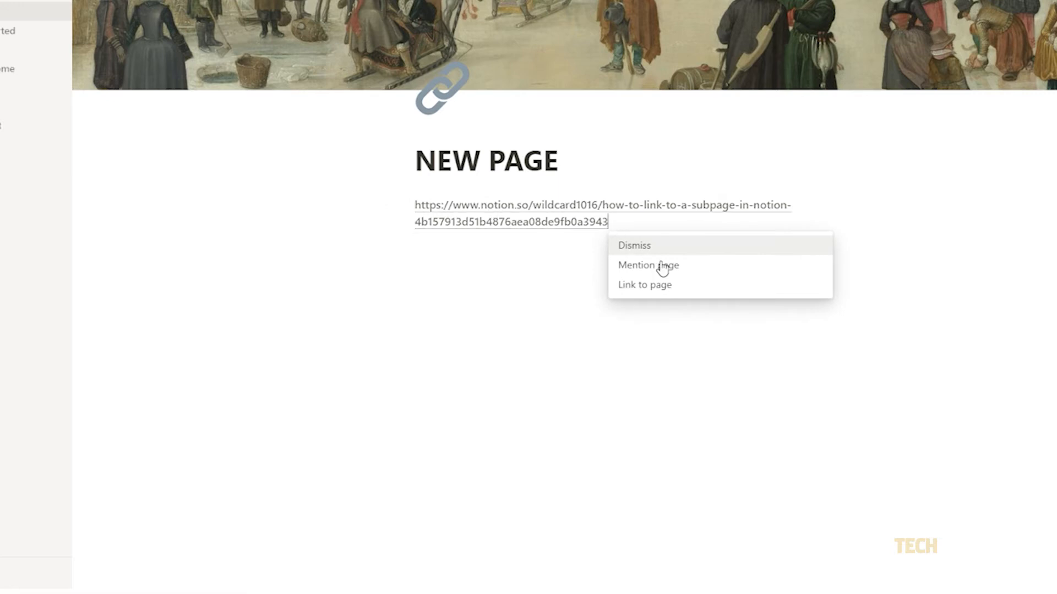
mouse_move(724, 276)
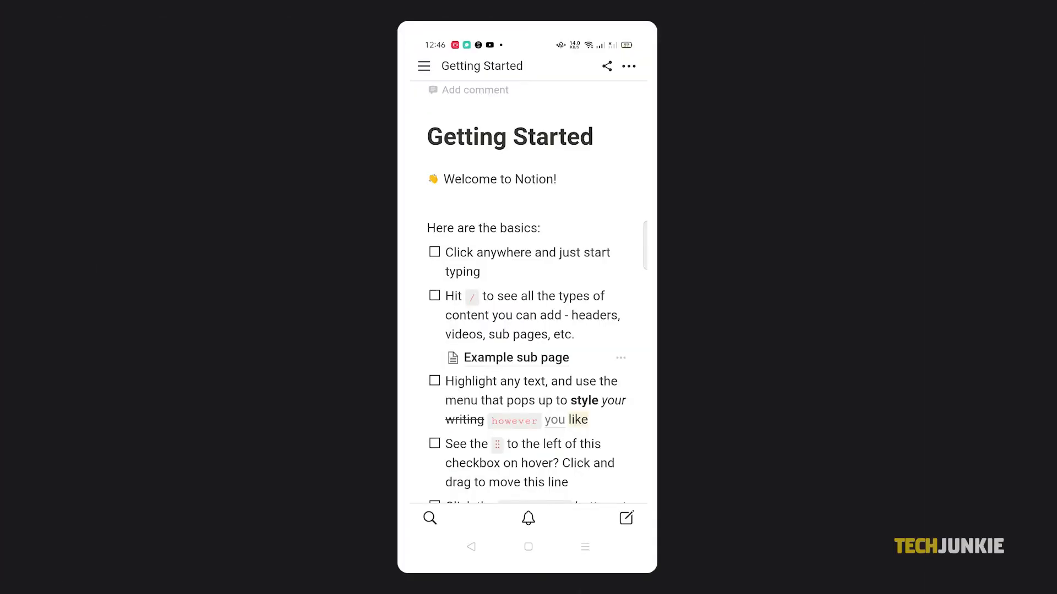
- From the mobile TechJunkie page, copy the subpage block's link via its ••• actions
click(424, 66)
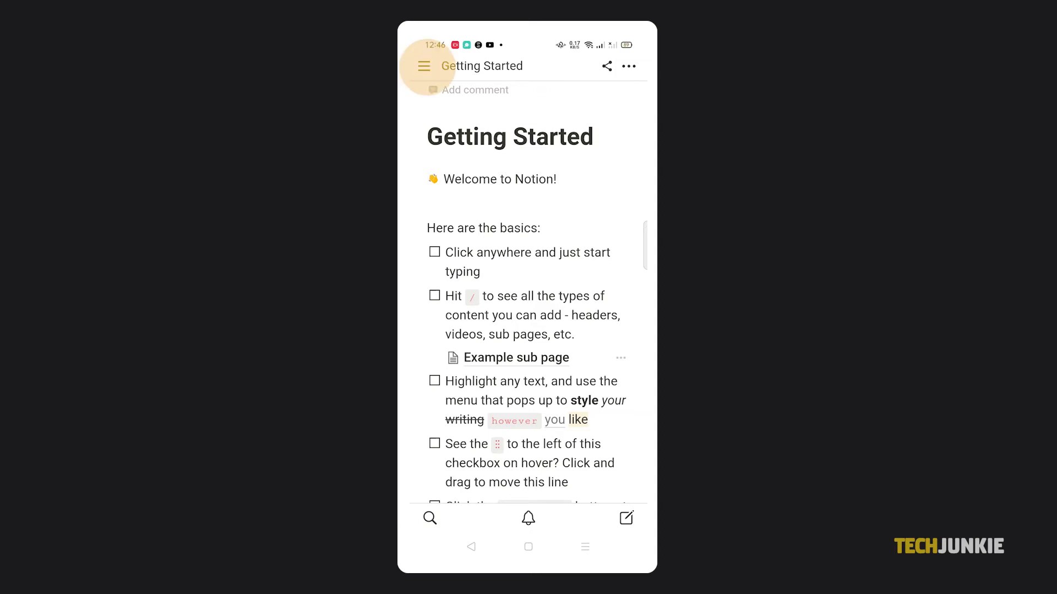
click(424, 66)
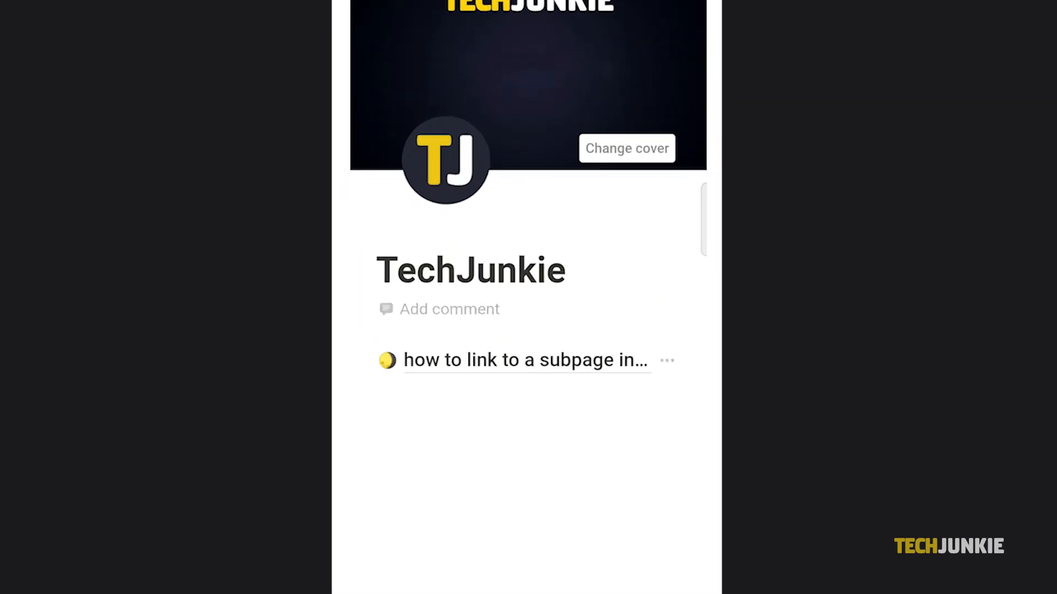
click(667, 360)
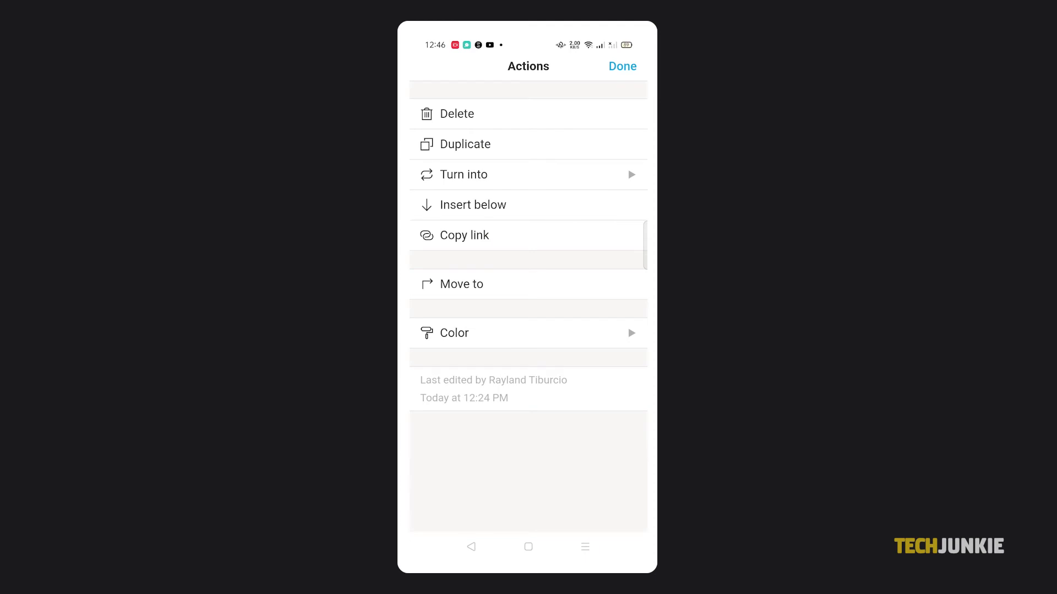
click(620, 66)
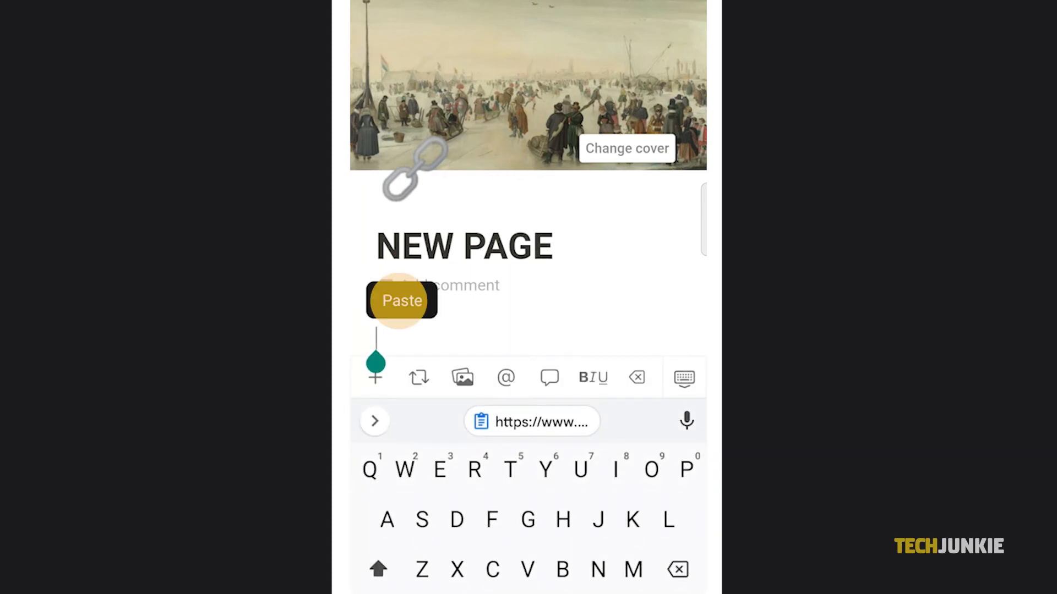
- Paste the copied link onto NEW PAGE and turn it into a page mention
click(401, 300)
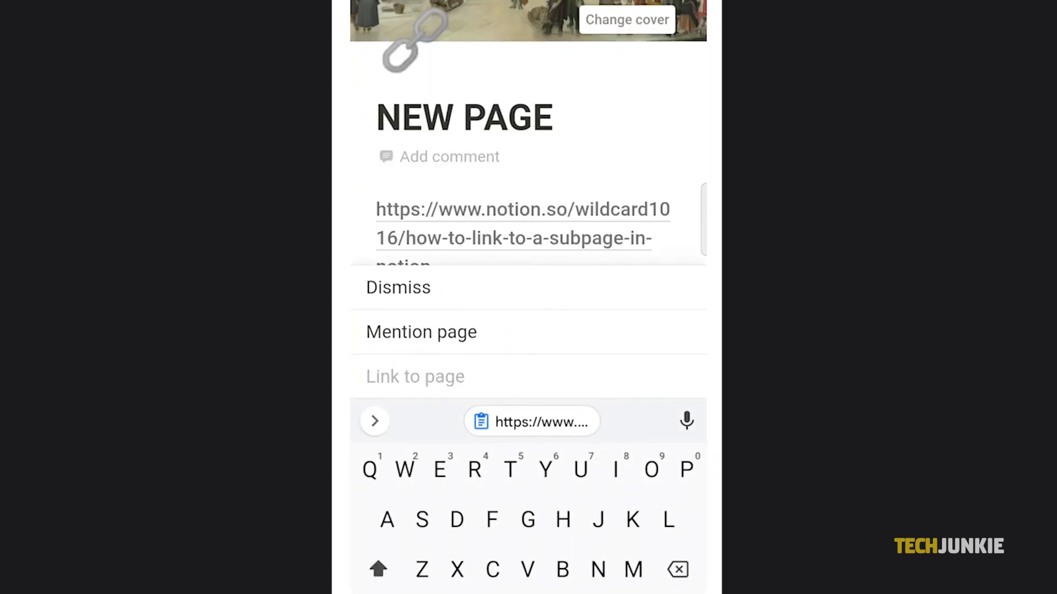
click(421, 332)
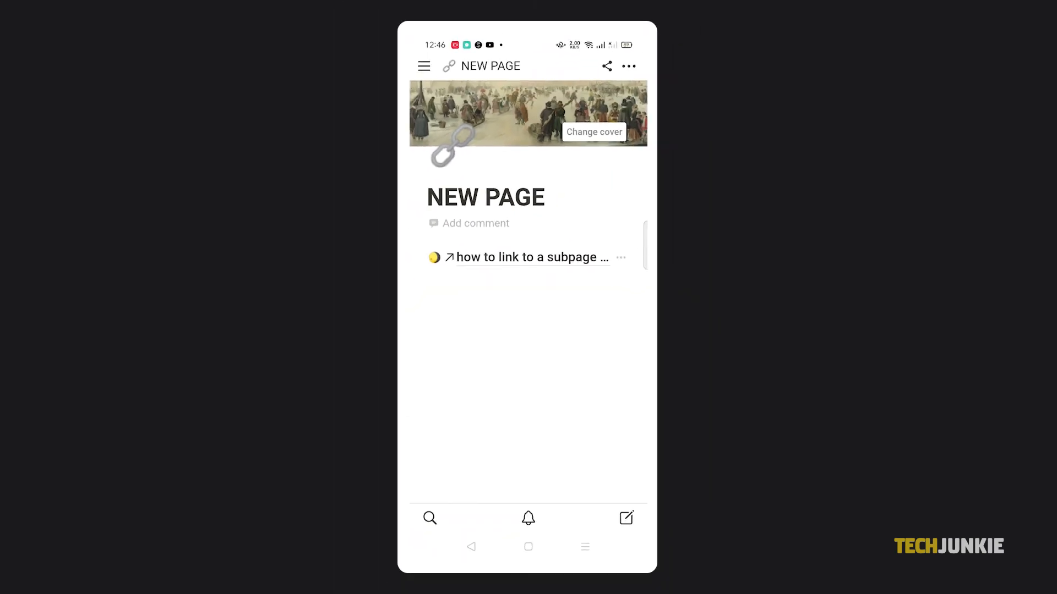